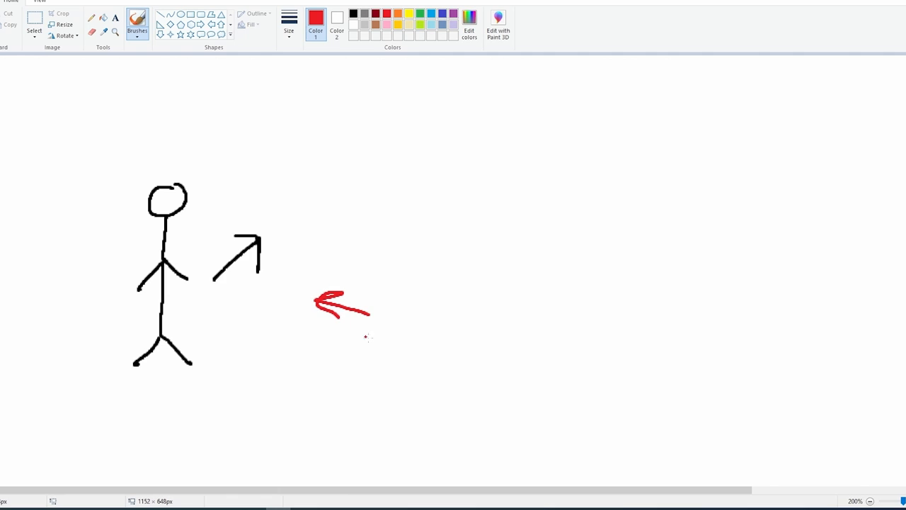
mouse_move(283, 296)
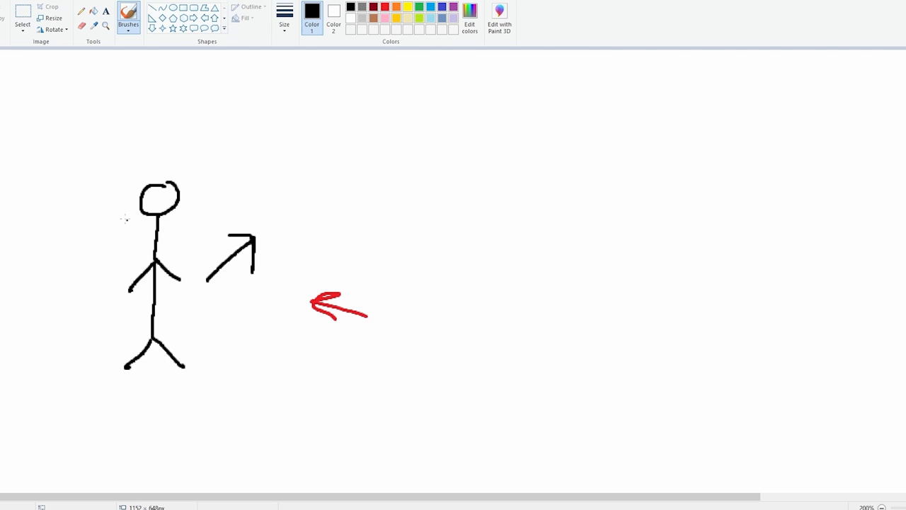
Draw black vertical lines behind the stick figure marking its past positions.
drag(124, 227, 85, 408)
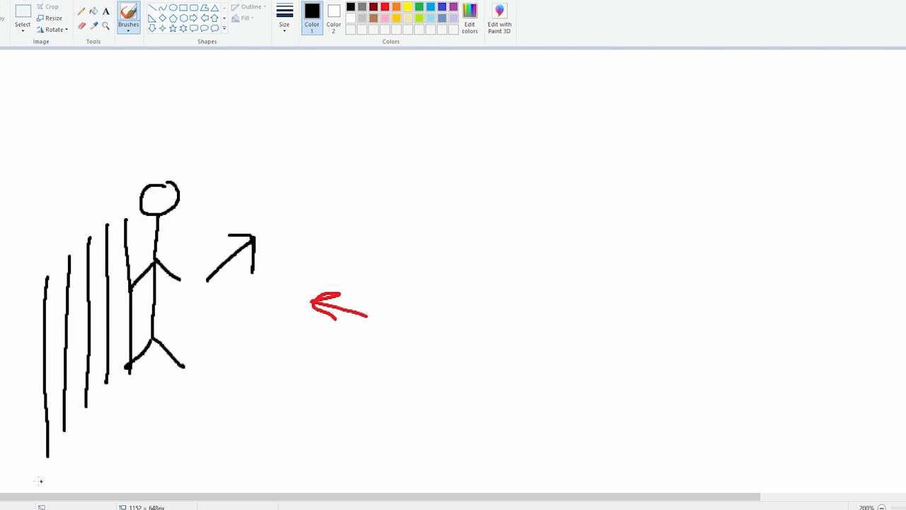
drag(64, 465, 114, 408)
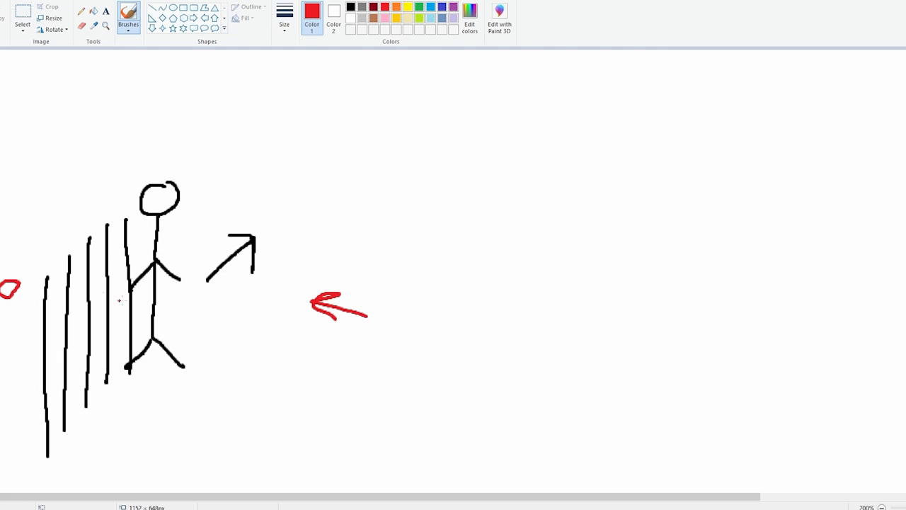
mouse_move(29, 293)
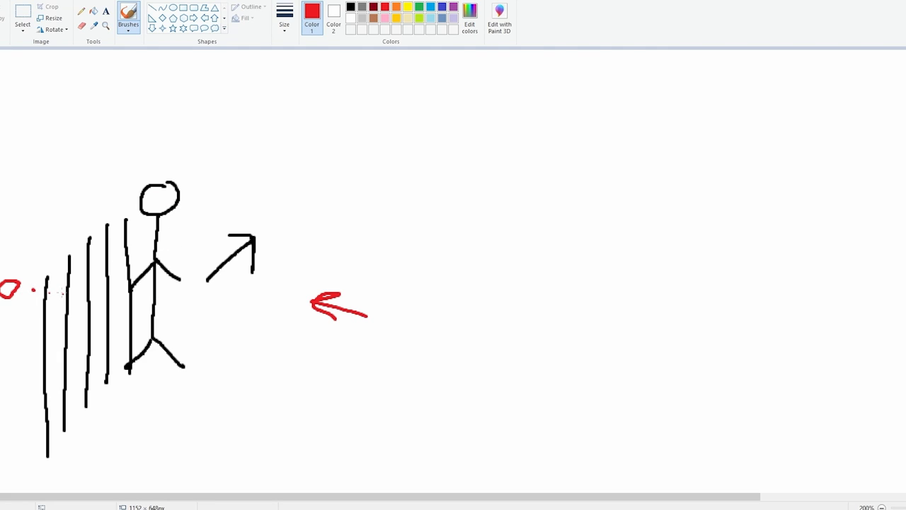
Draw the red bullet's dotted path from the left edge toward the figure.
drag(57, 293, 110, 305)
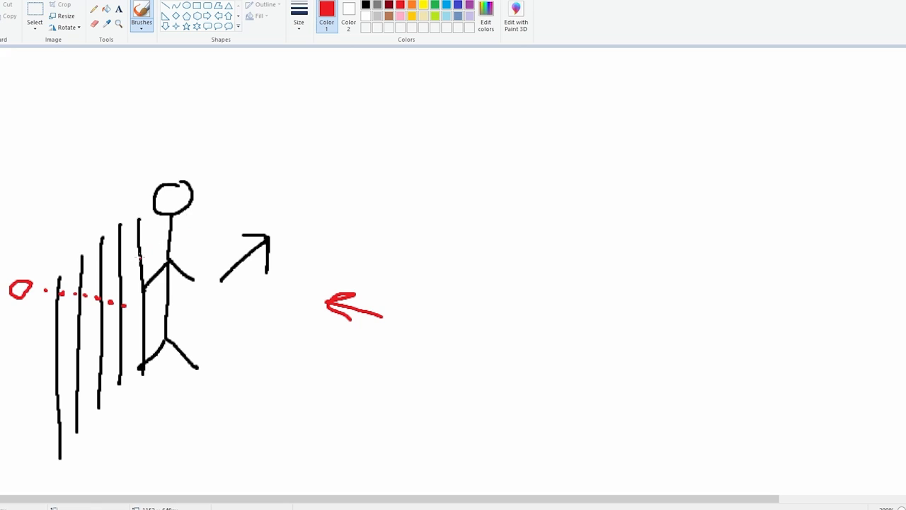
click(94, 300)
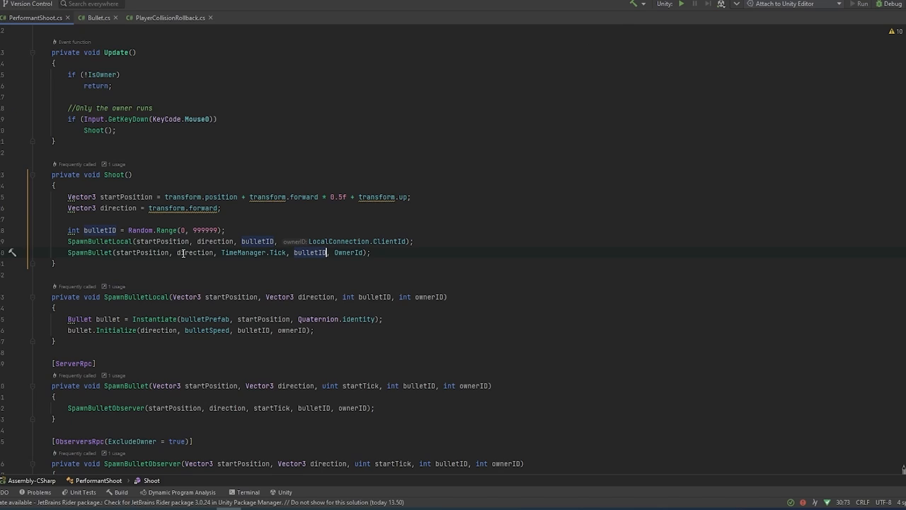
Review the SpawnBulletLocal call in Shoot() and the bulletID passed to Initialize with OwnerId as owner.
scroll(down, 3)
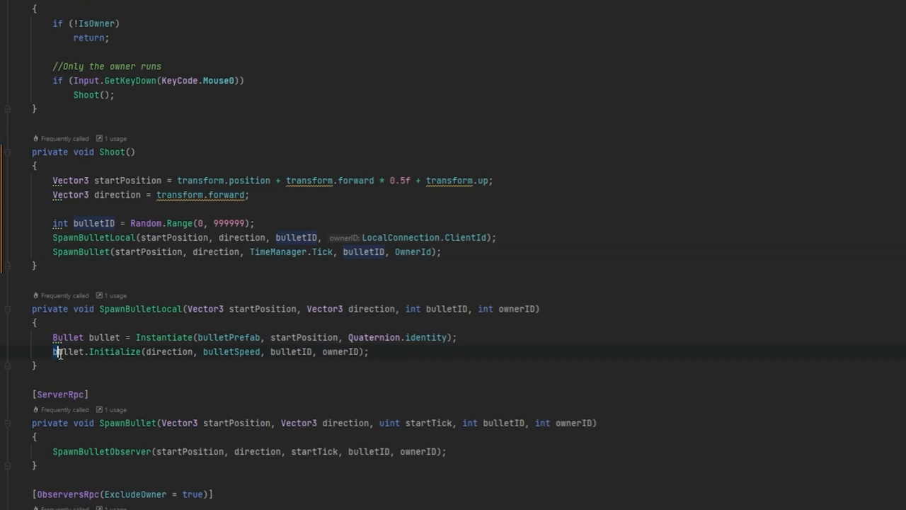
scroll(down, 3)
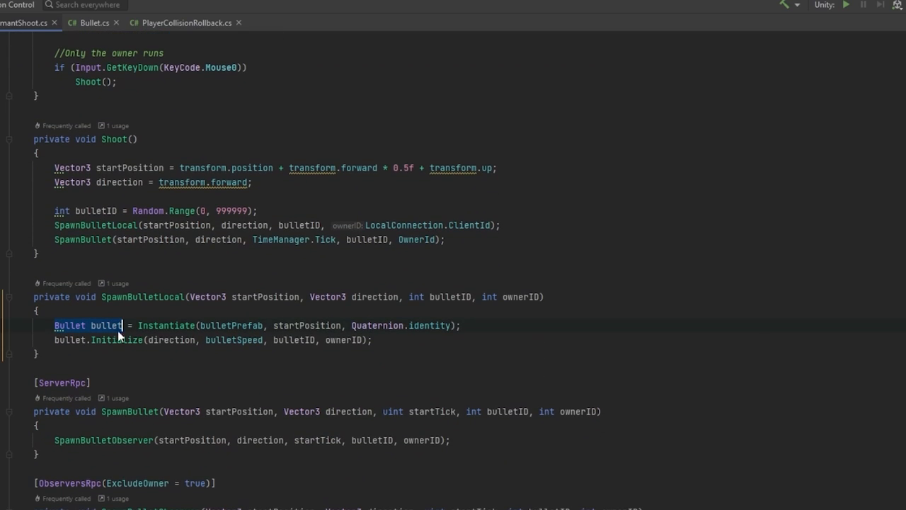
click(153, 363)
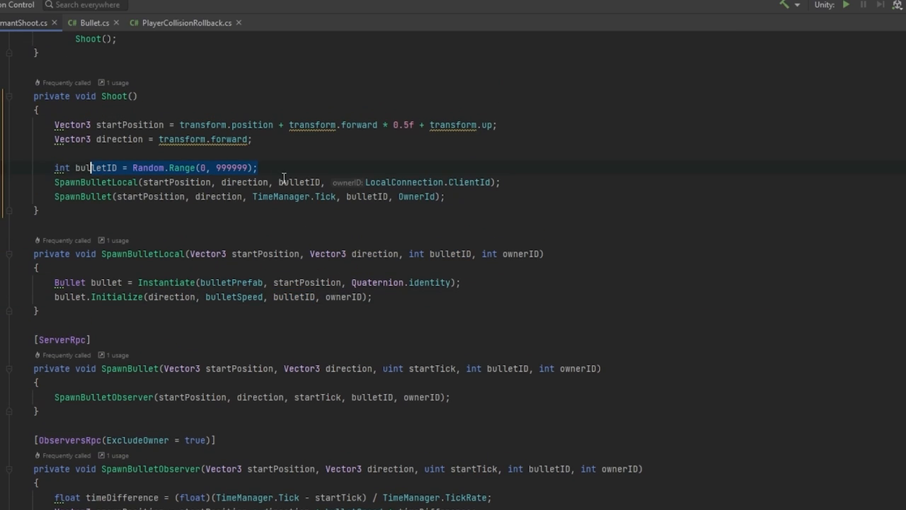
double_click(233, 167)
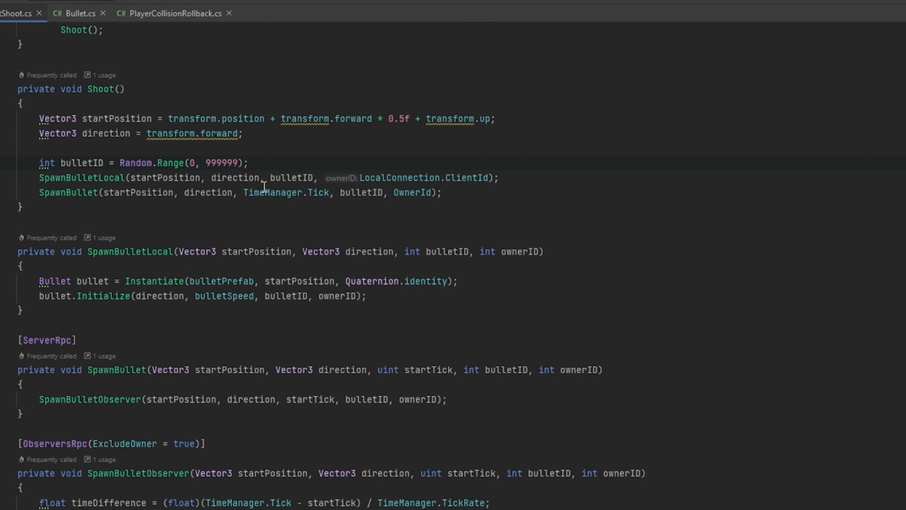
mouse_move(515, 258)
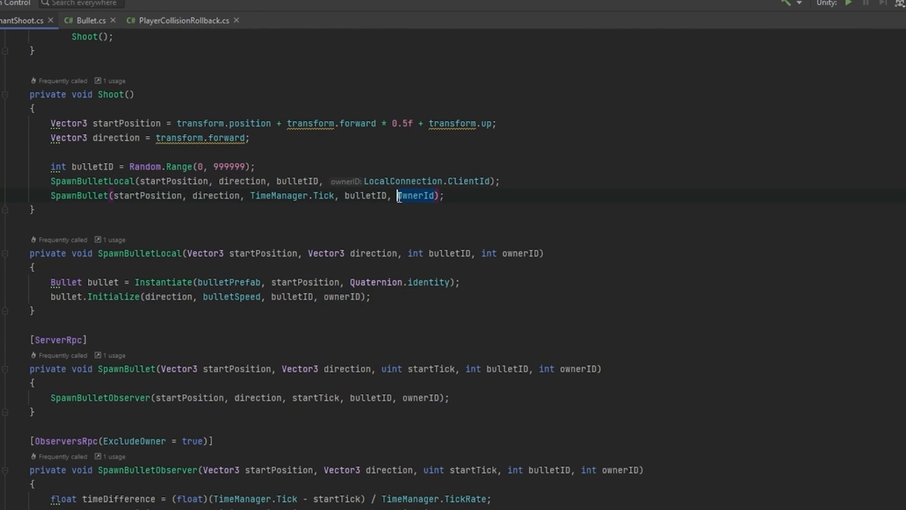
mouse_move(498, 184)
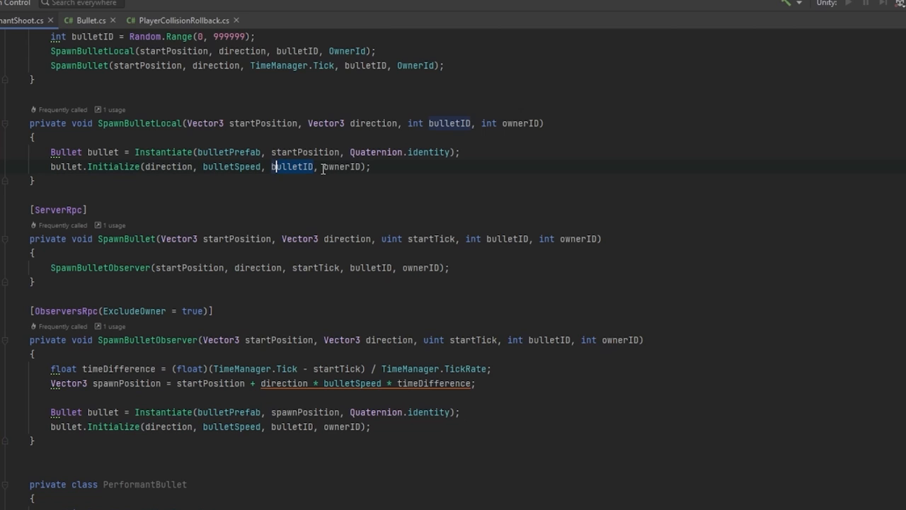
click(343, 167)
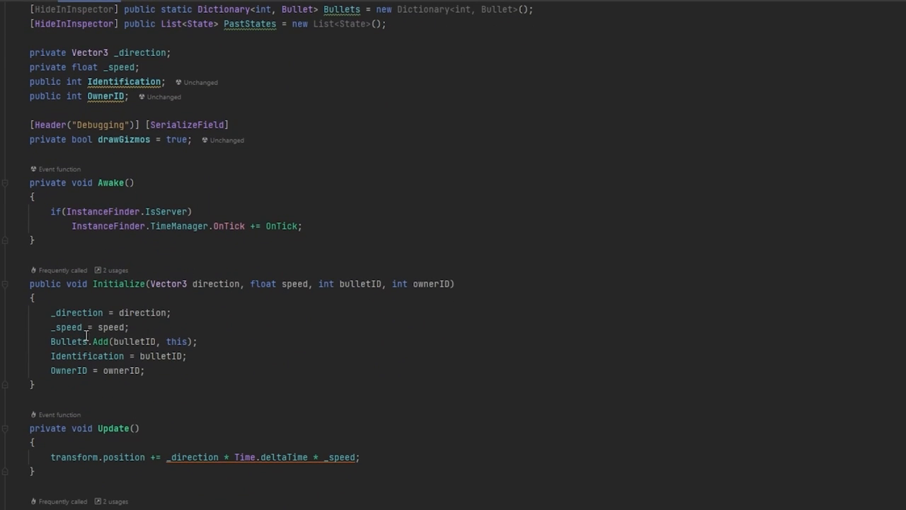
Walk through Bullet.cs Initialize, Update and OnTick recording past positions and checking player collisions.
drag(51, 313, 145, 371)
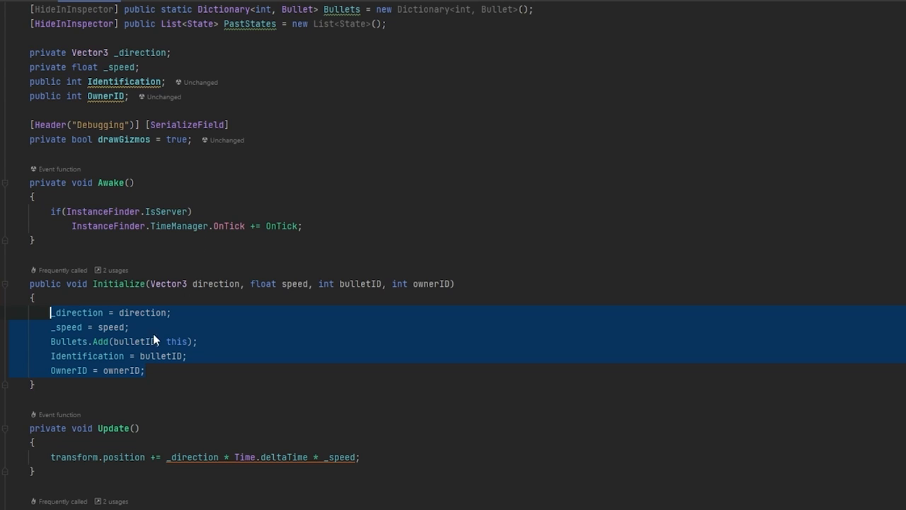
scroll(down, 3)
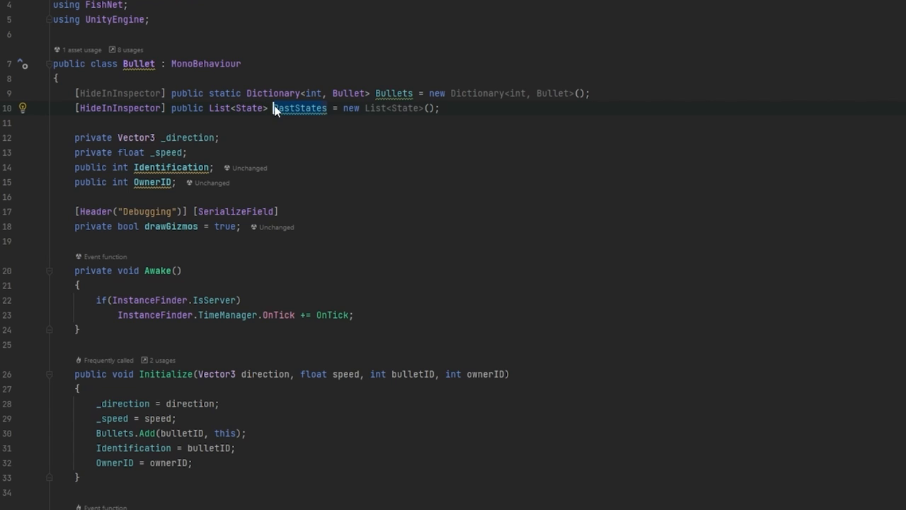
scroll(down, 3)
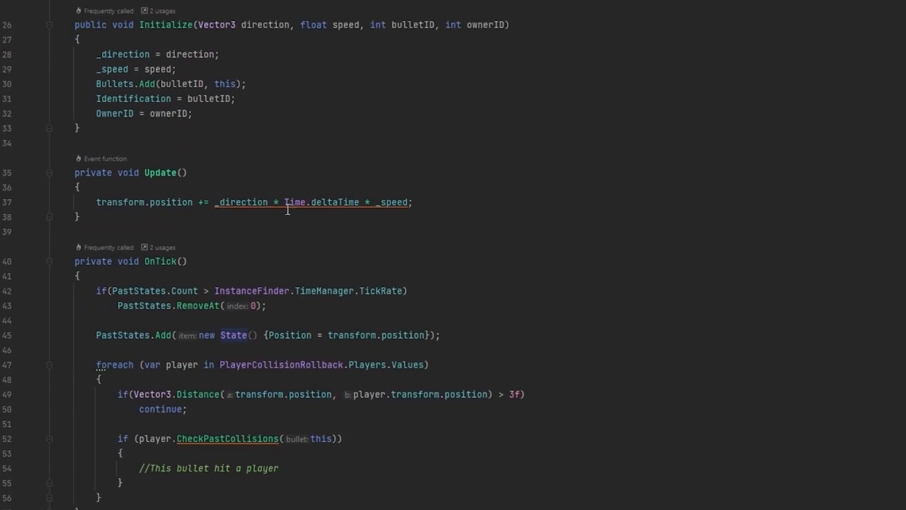
scroll(down, 3)
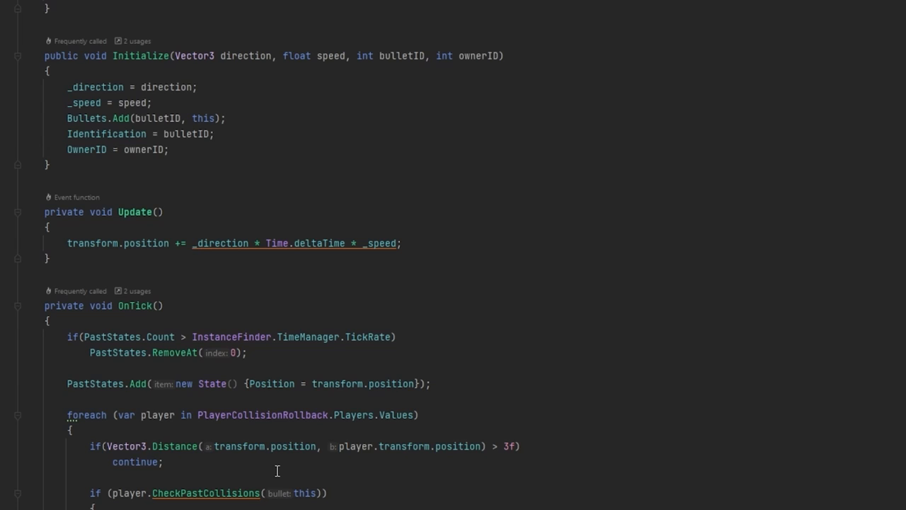
mouse_move(261, 446)
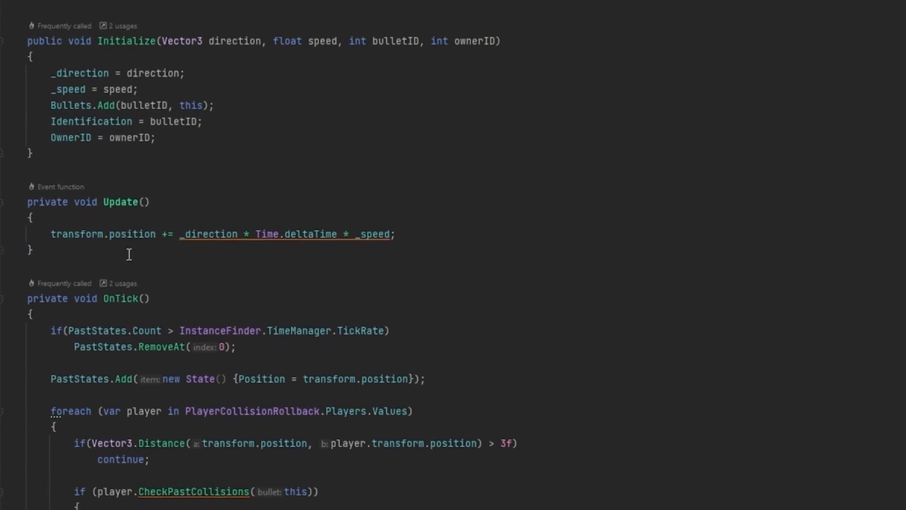
scroll(down, 3)
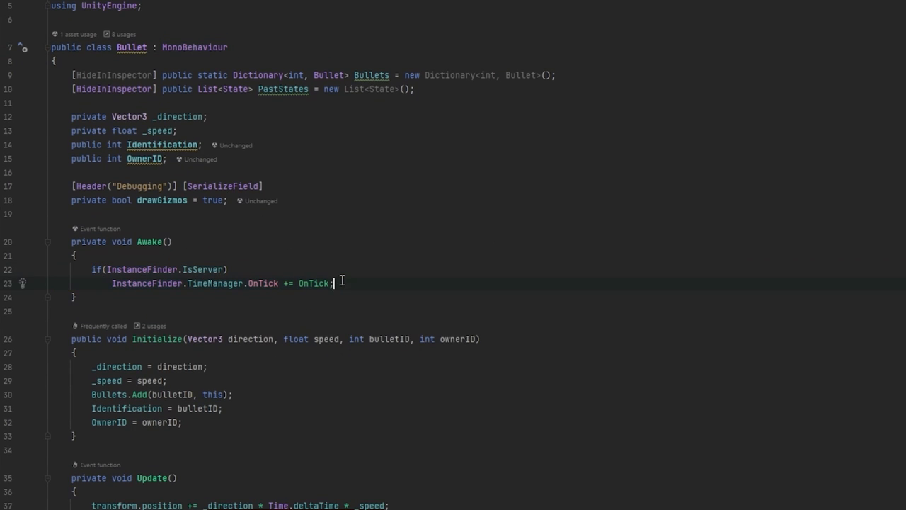
scroll(down, 3)
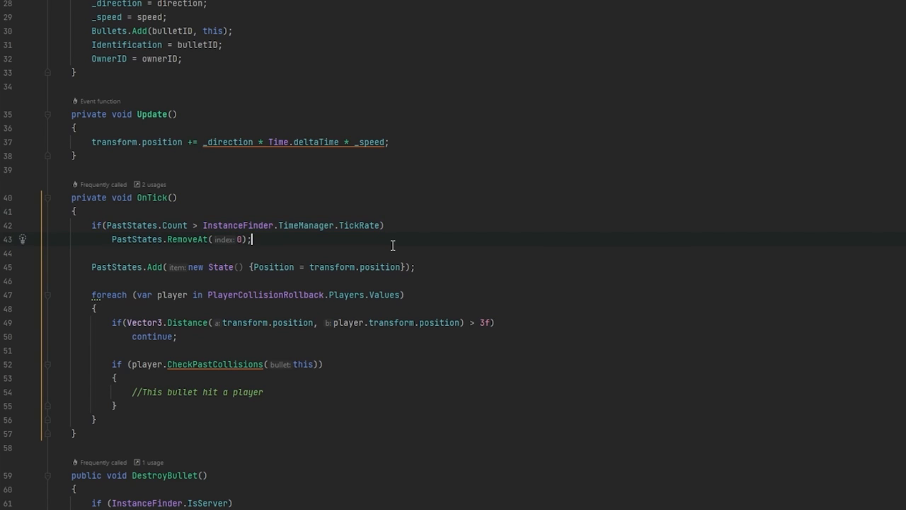
scroll(down, 3)
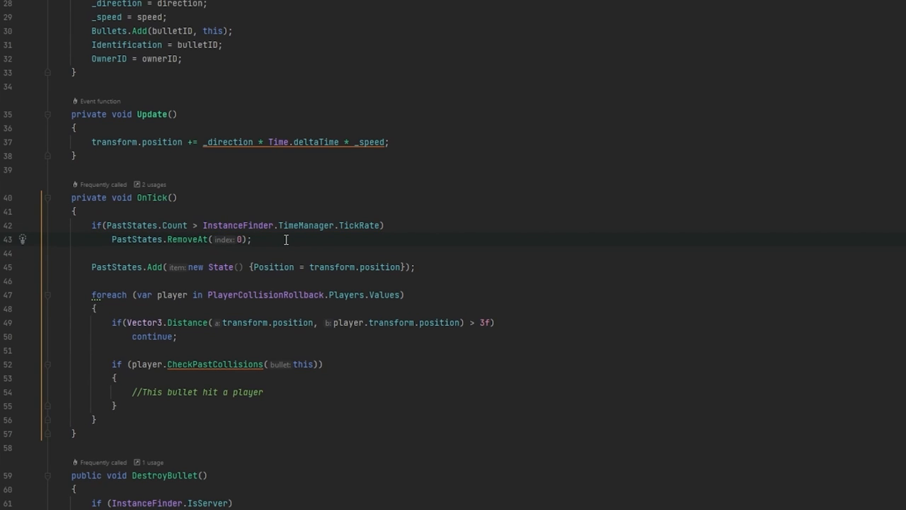
mouse_move(351, 269)
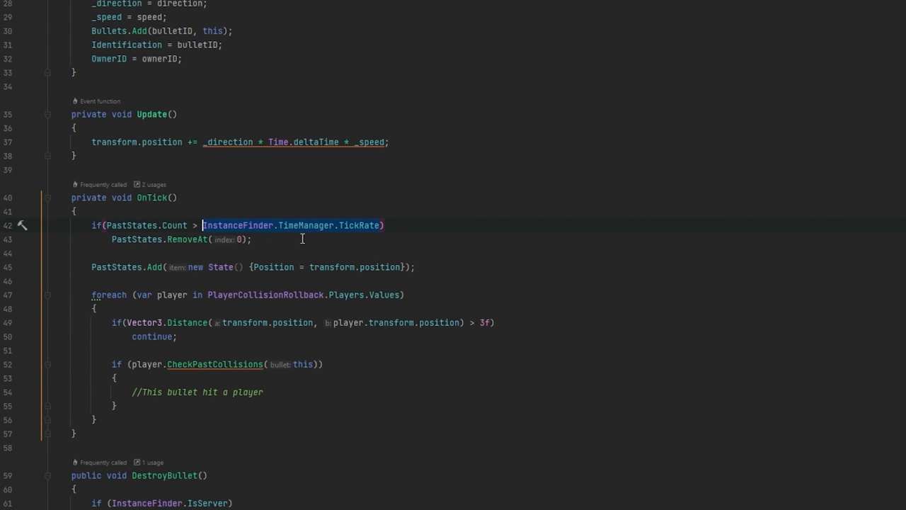
scroll(down, 3)
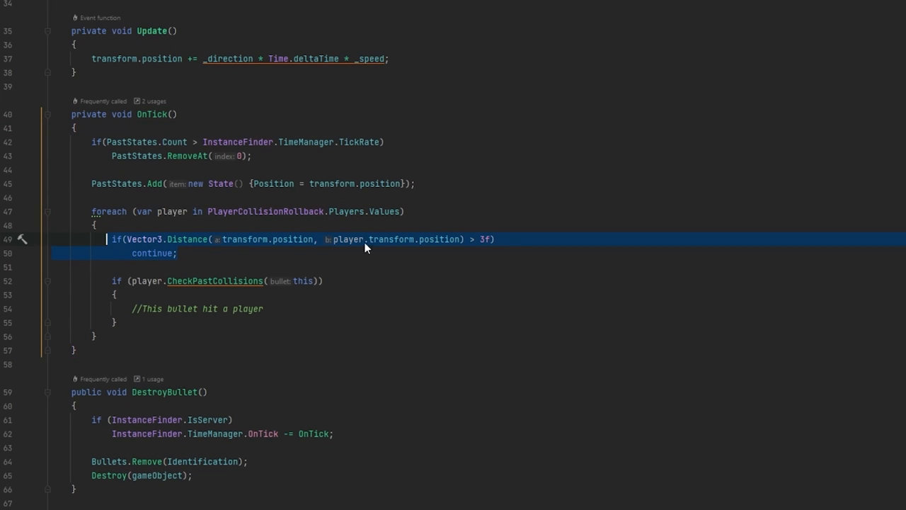
click(309, 239)
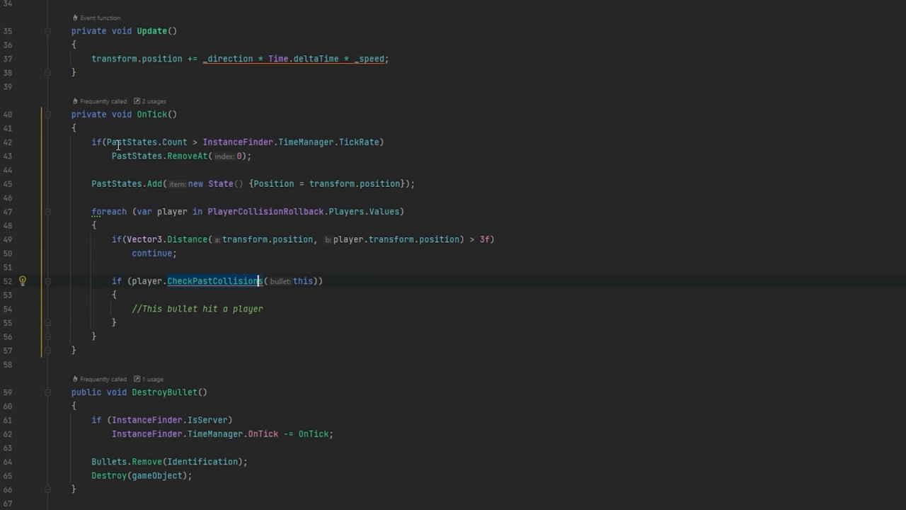
scroll(down, 3)
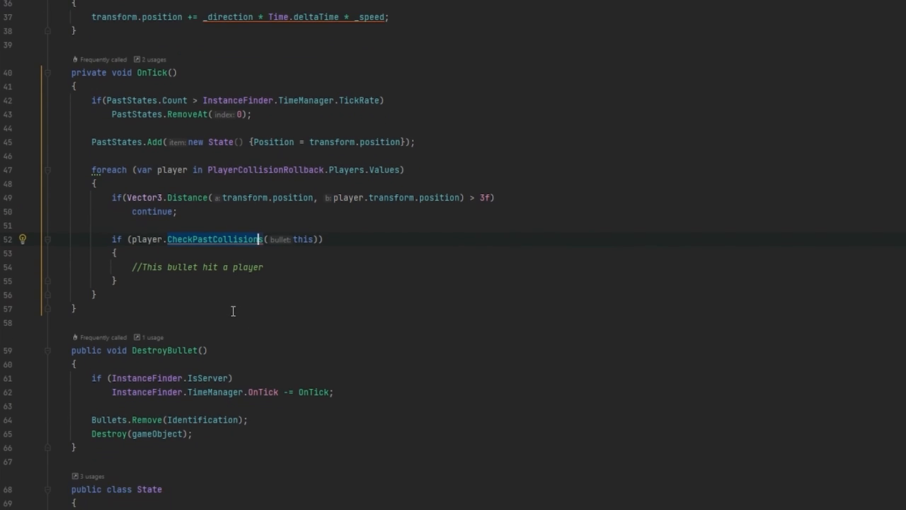
scroll(down, 3)
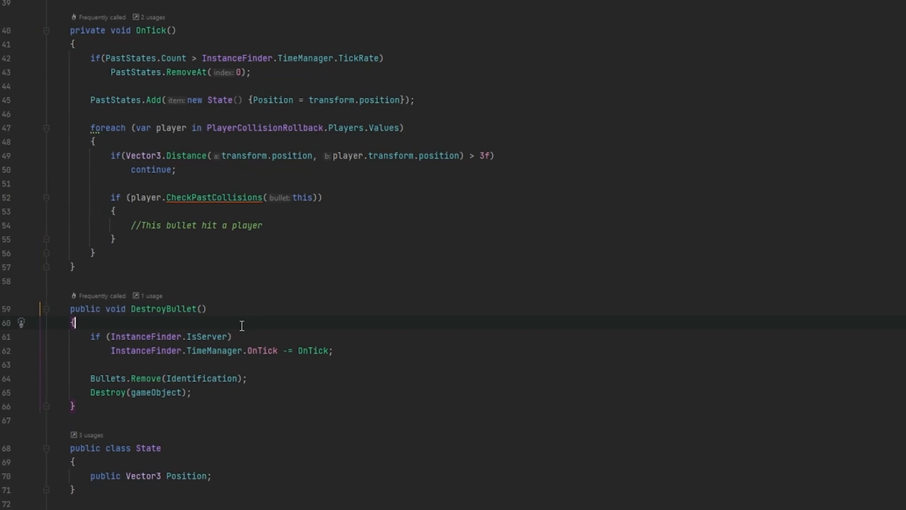
scroll(down, 3)
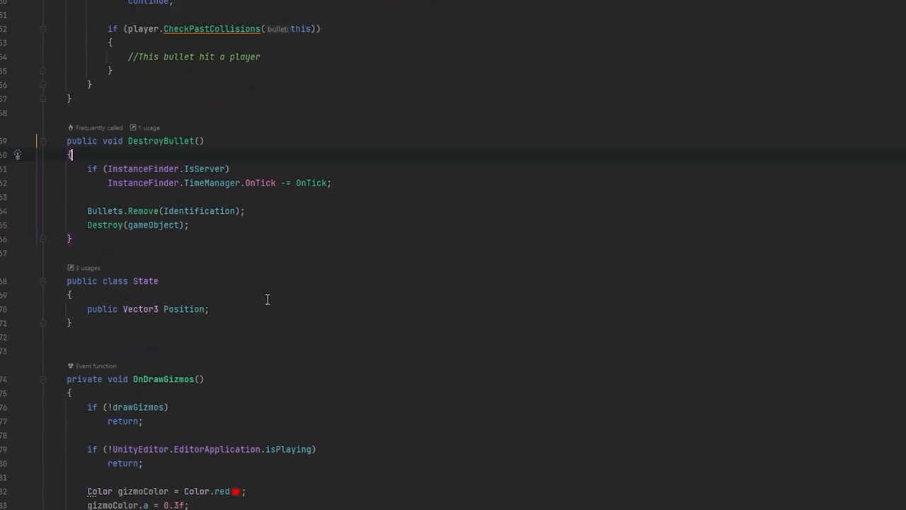
scroll(down, 3)
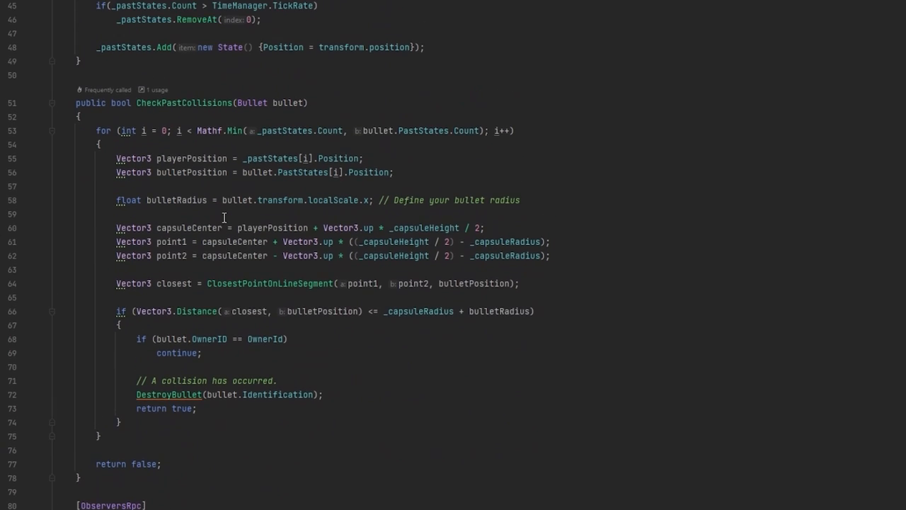
scroll(down, 3)
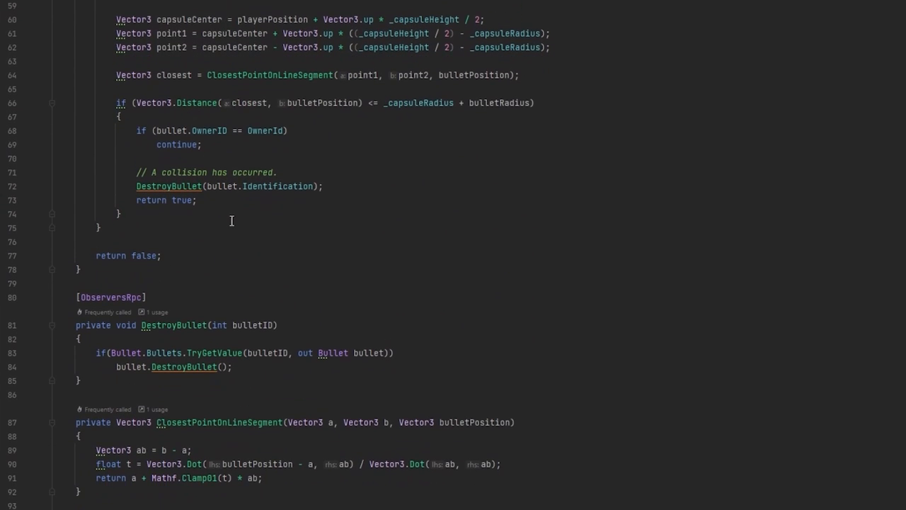
scroll(up, 3)
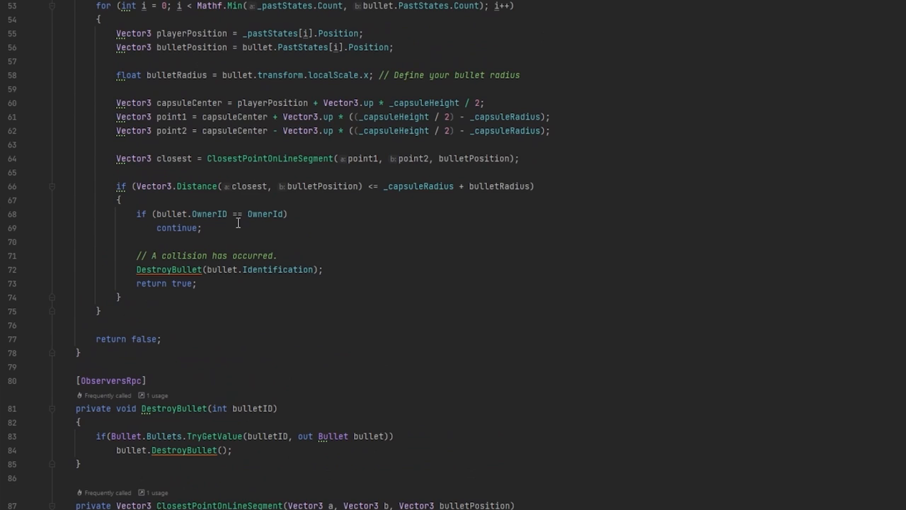
scroll(down, 3)
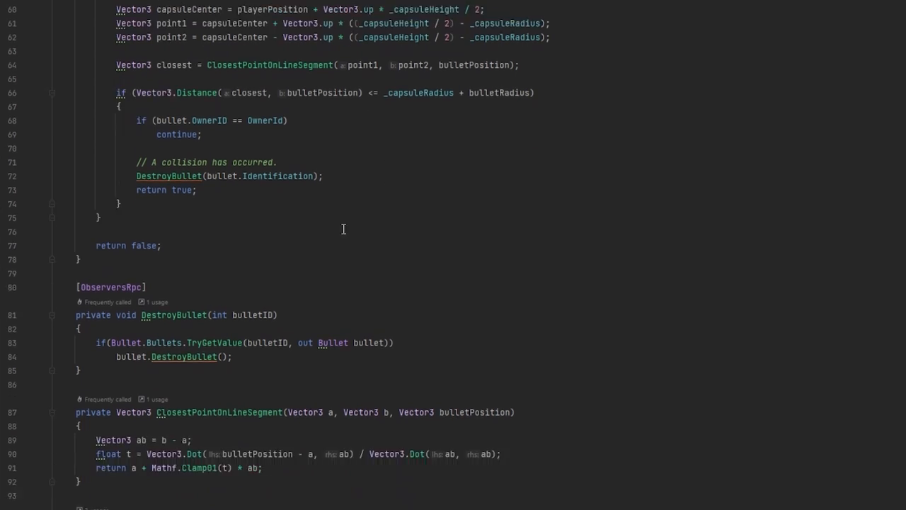
scroll(down, 3)
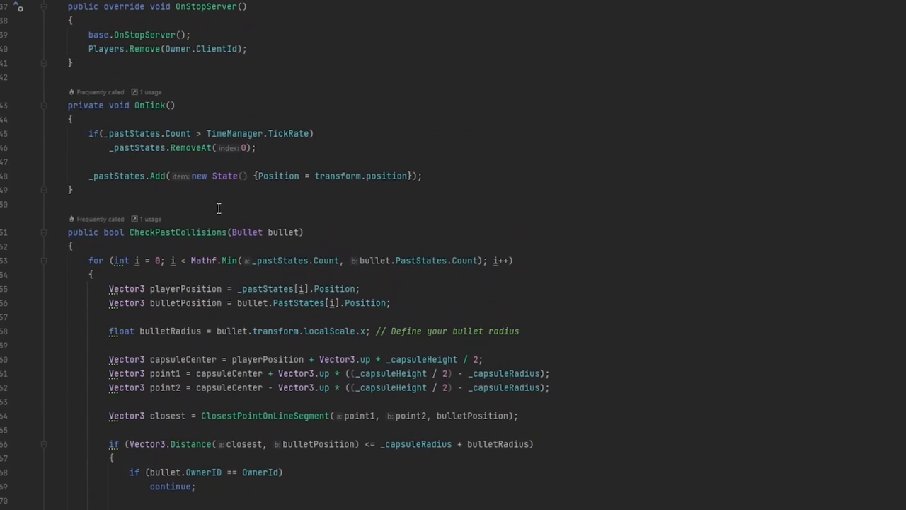
scroll(down, 3)
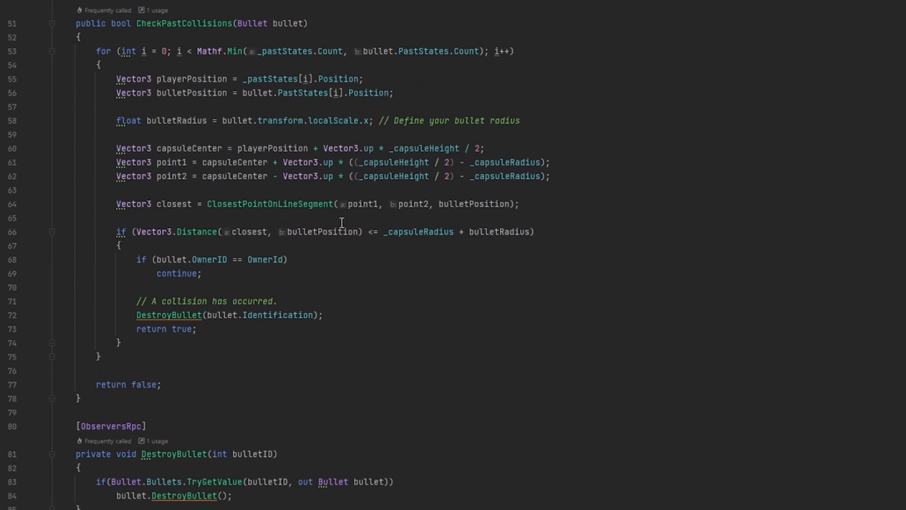
scroll(down, 3)
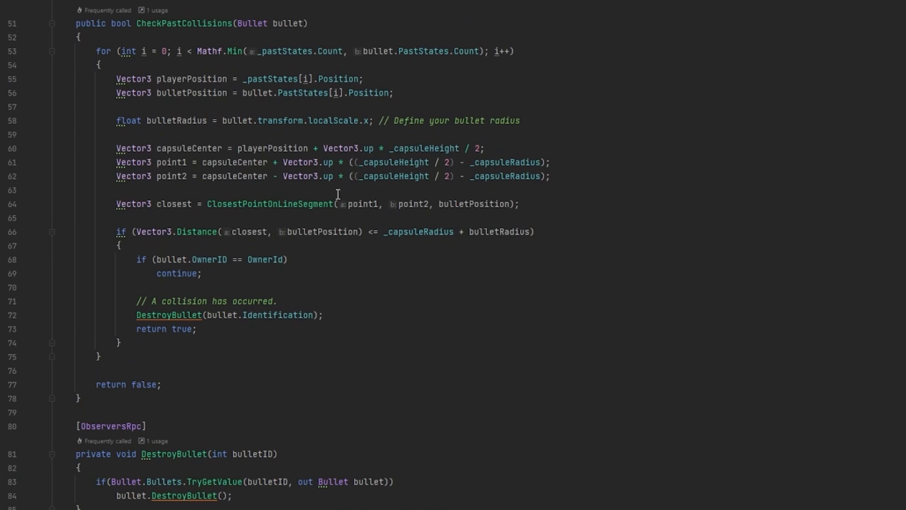
mouse_move(292, 306)
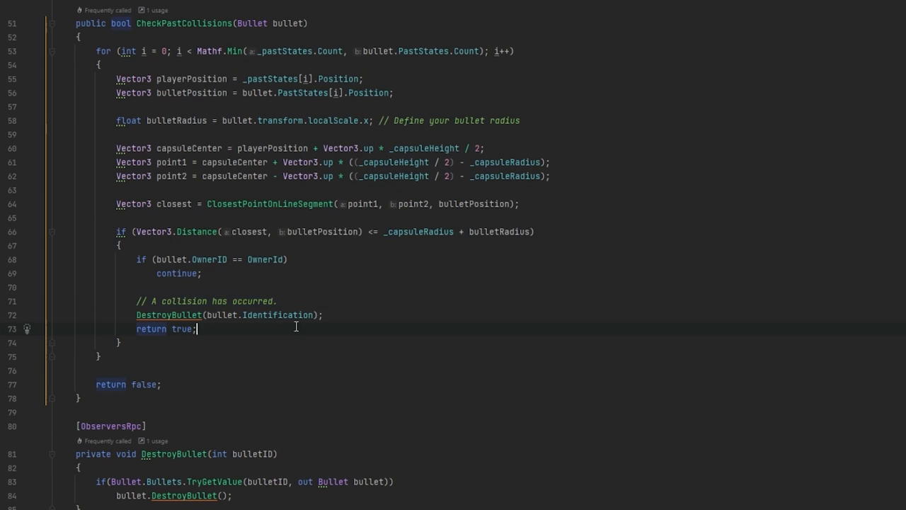
scroll(down, 3)
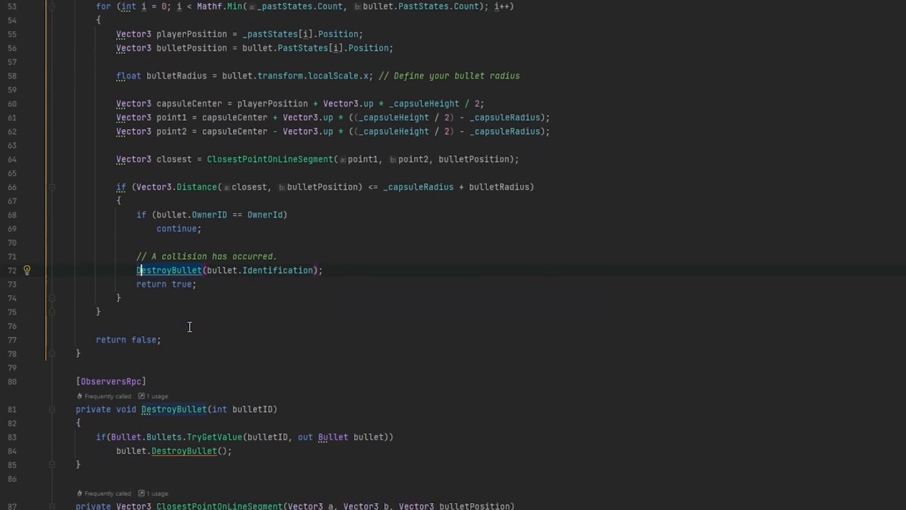
scroll(down, 3)
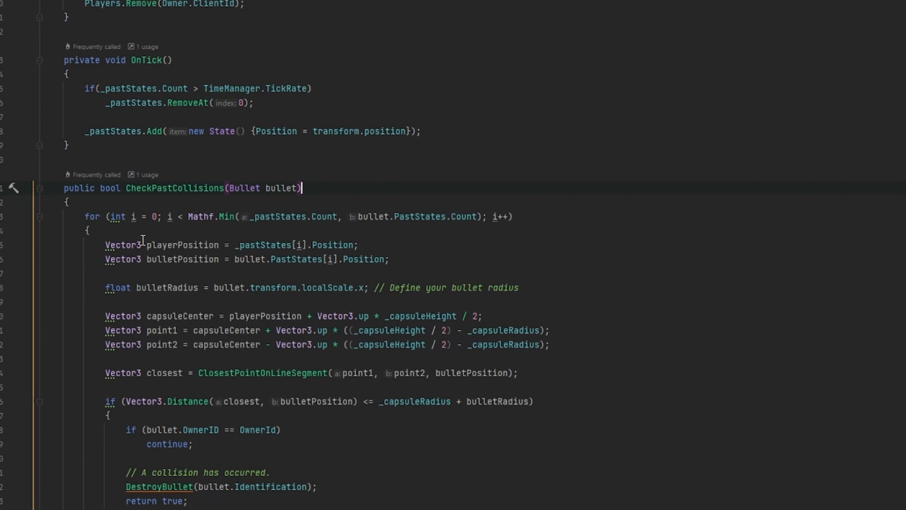
scroll(down, 3)
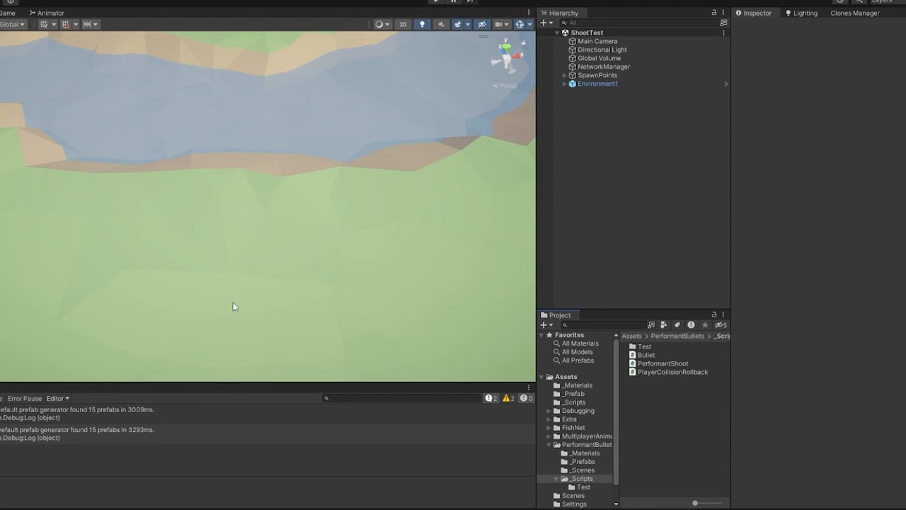
Start Play mode so the host and client players spawn in ShootTest.
click(435, 3)
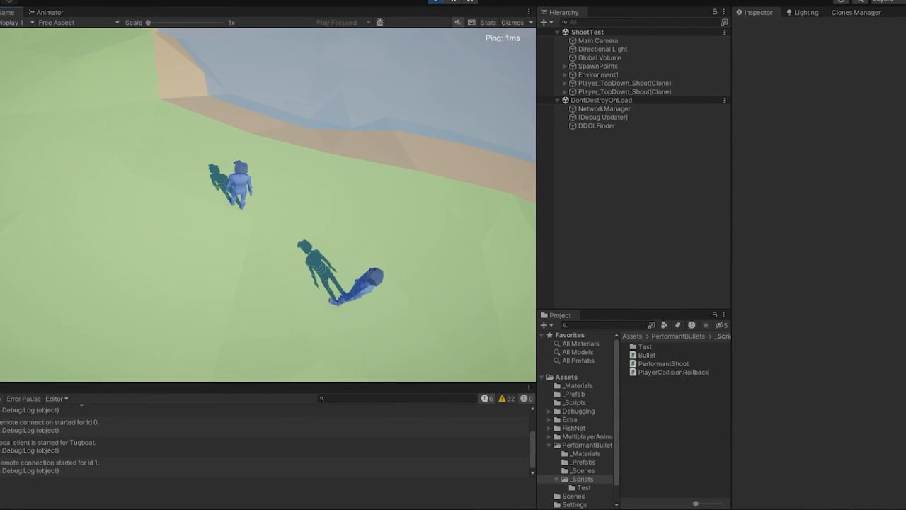
click(364, 22)
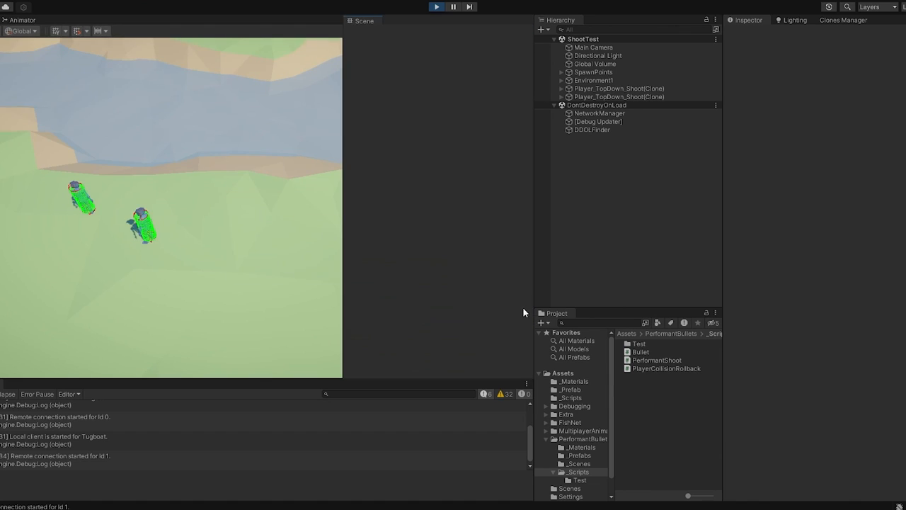